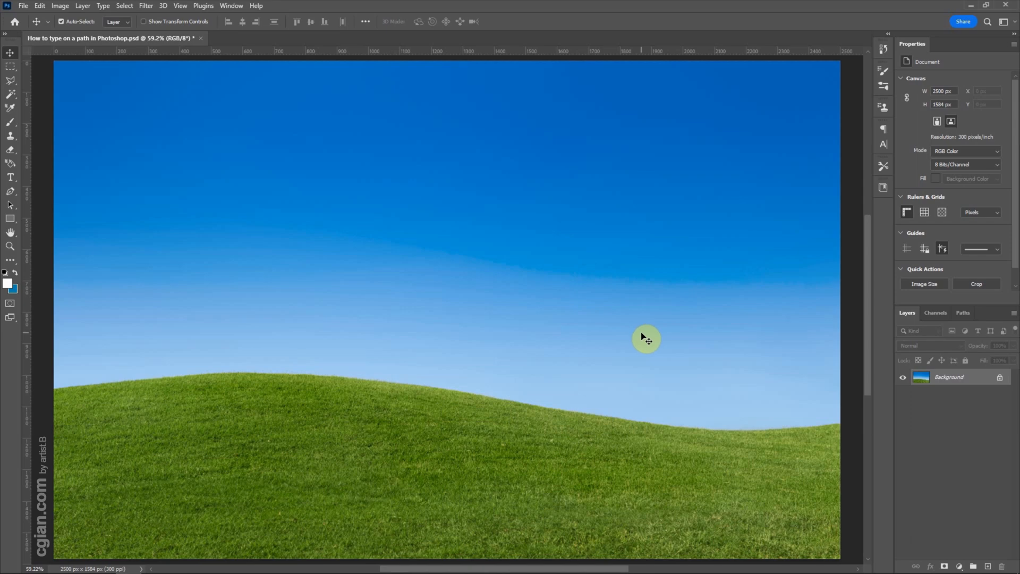
mouse_move(11, 192)
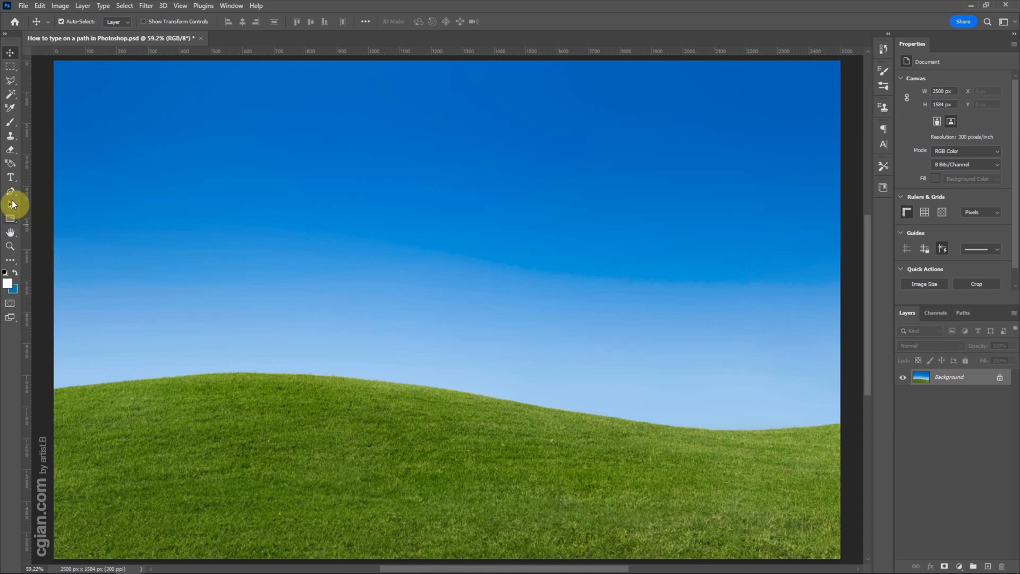
mouse_move(10, 191)
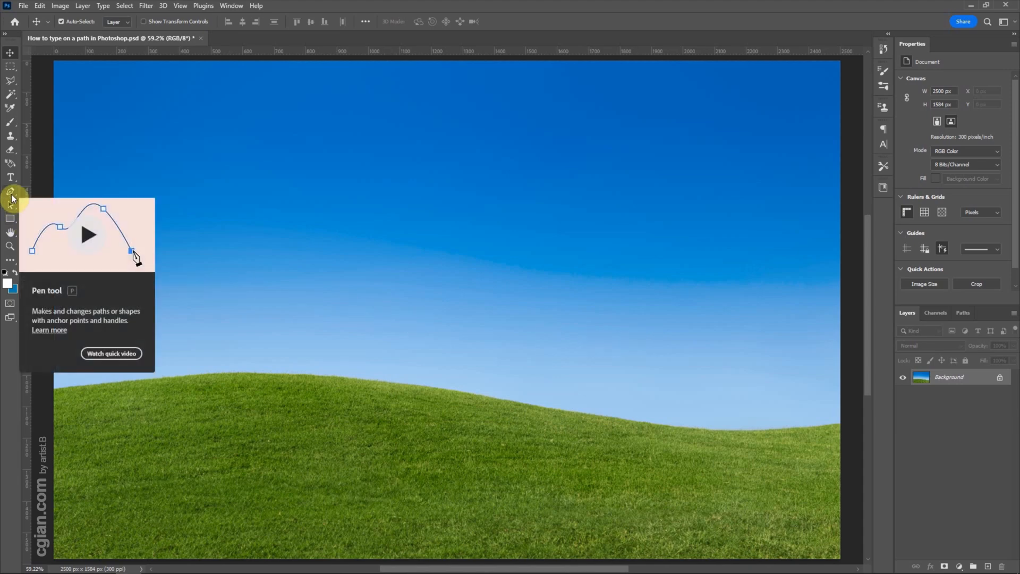
Step: Draw a three-anchor wavy Pen path across the sky just above the hill
left_click(10, 193)
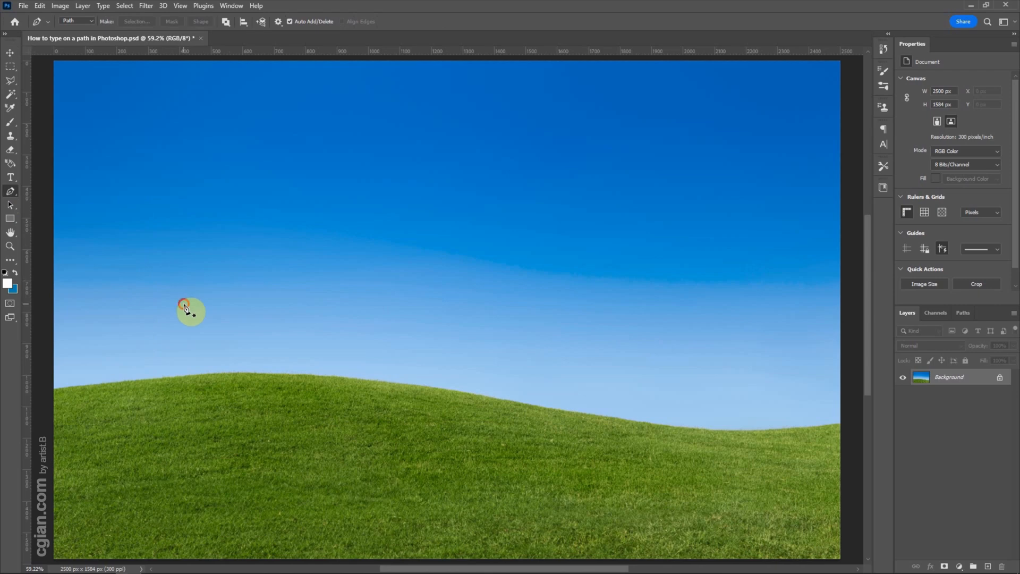
left_click_drag(184, 304, 448, 312)
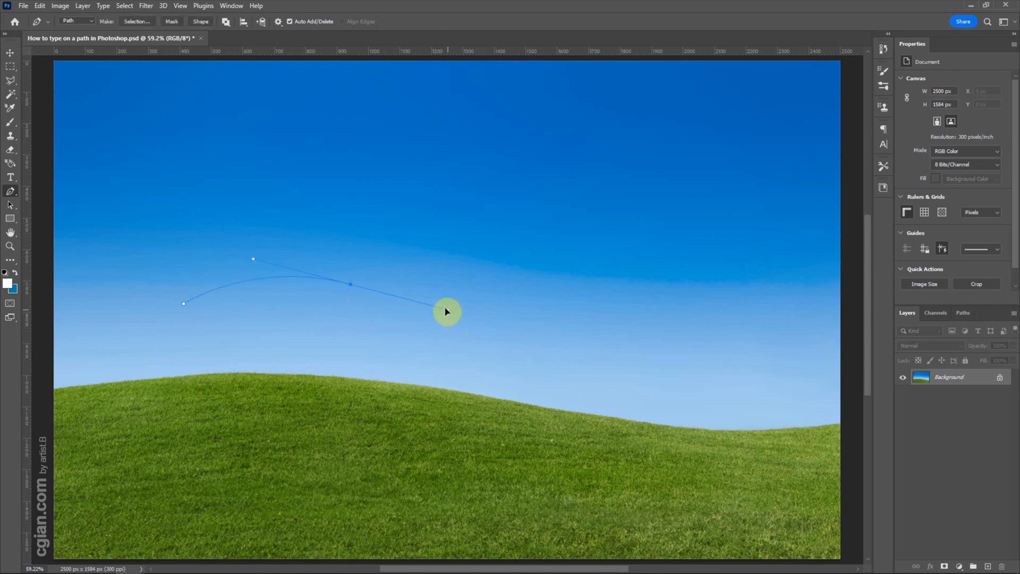
left_click_drag(447, 311, 720, 347)
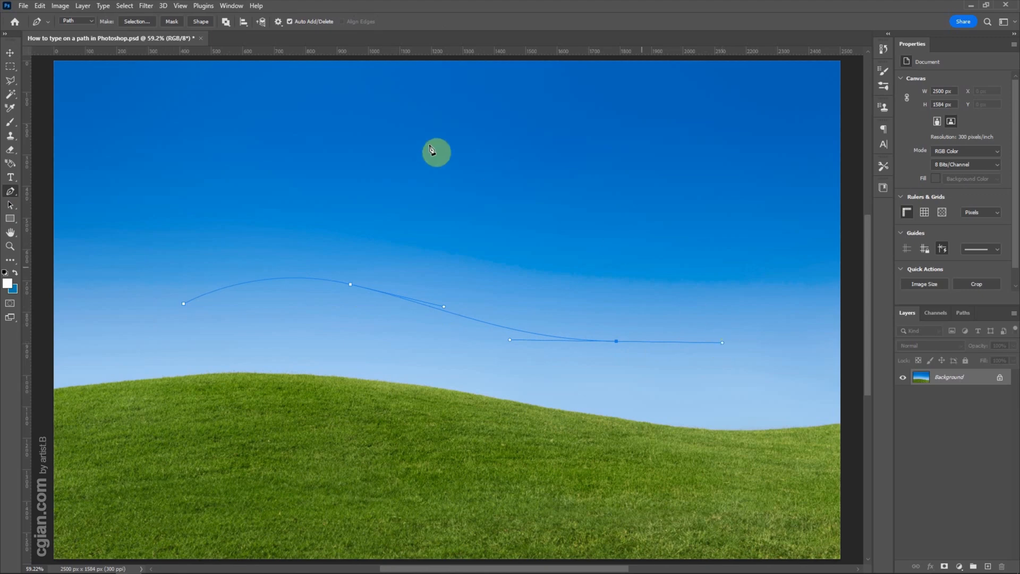
mouse_move(10, 177)
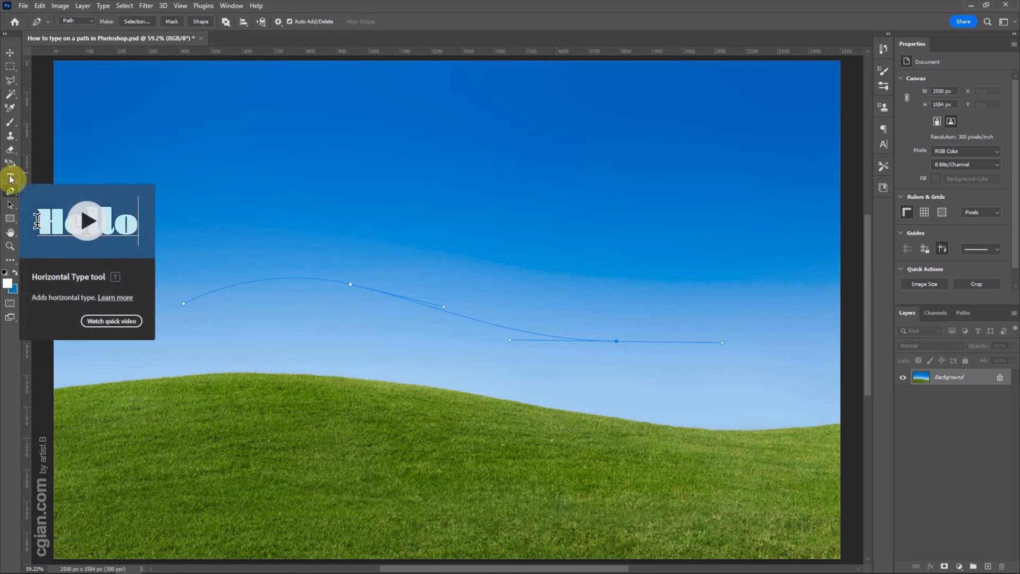
Step: Replace the placeholder with 'How to type on a path' set along the curve with the Type tool
left_click(11, 177)
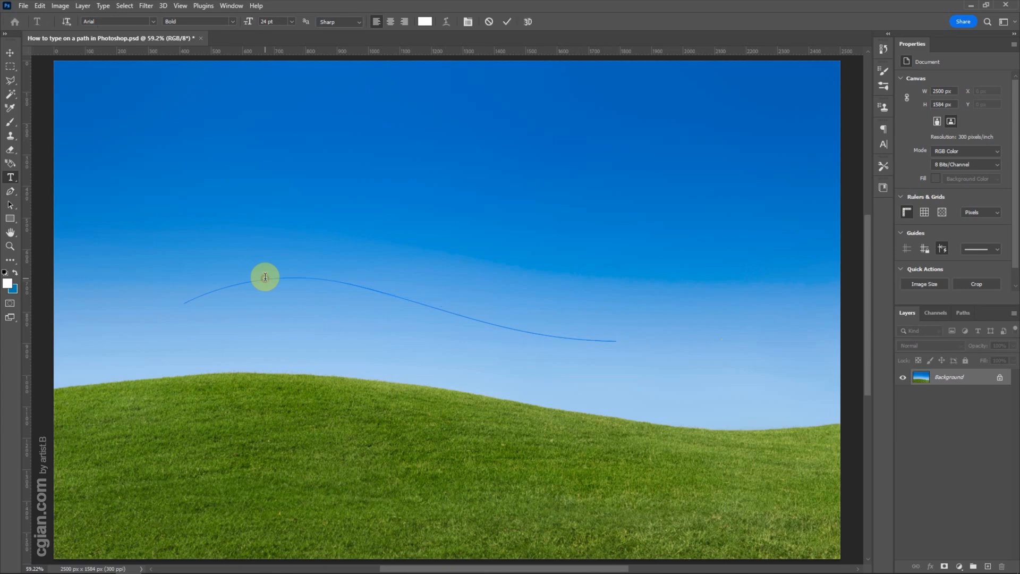
type("Lorem ipsum dolor sit")
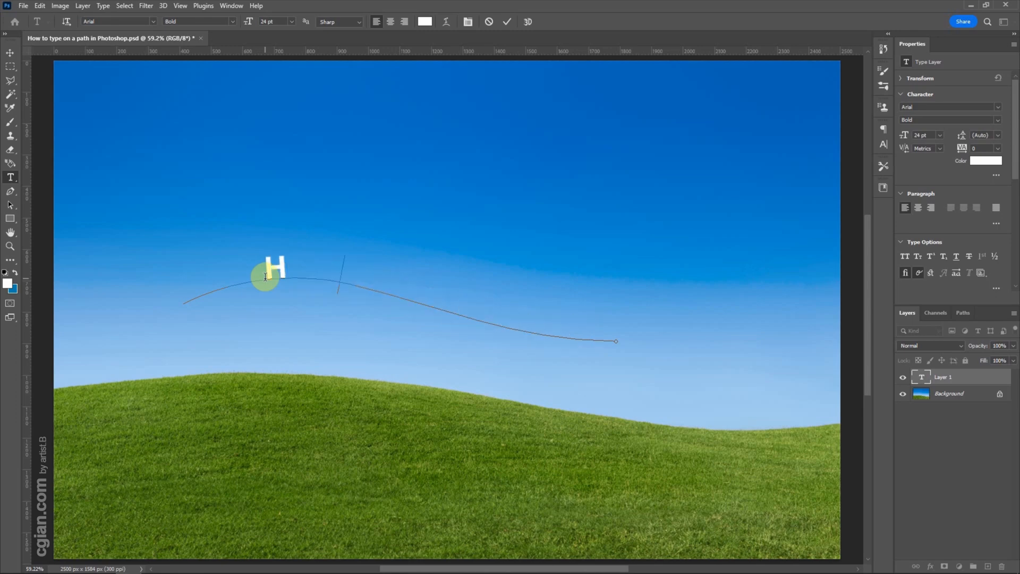
type("ow to")
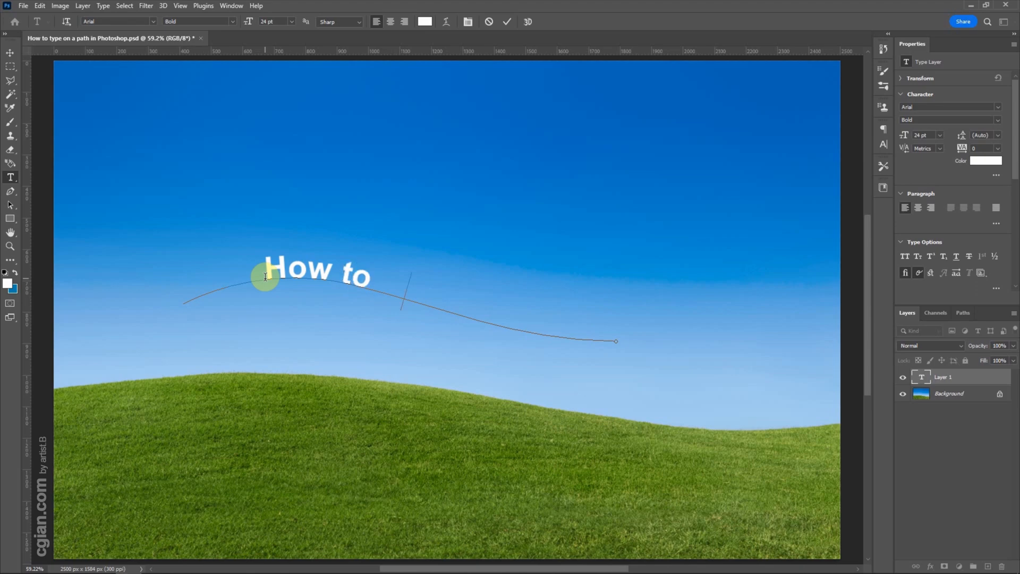
type("type o")
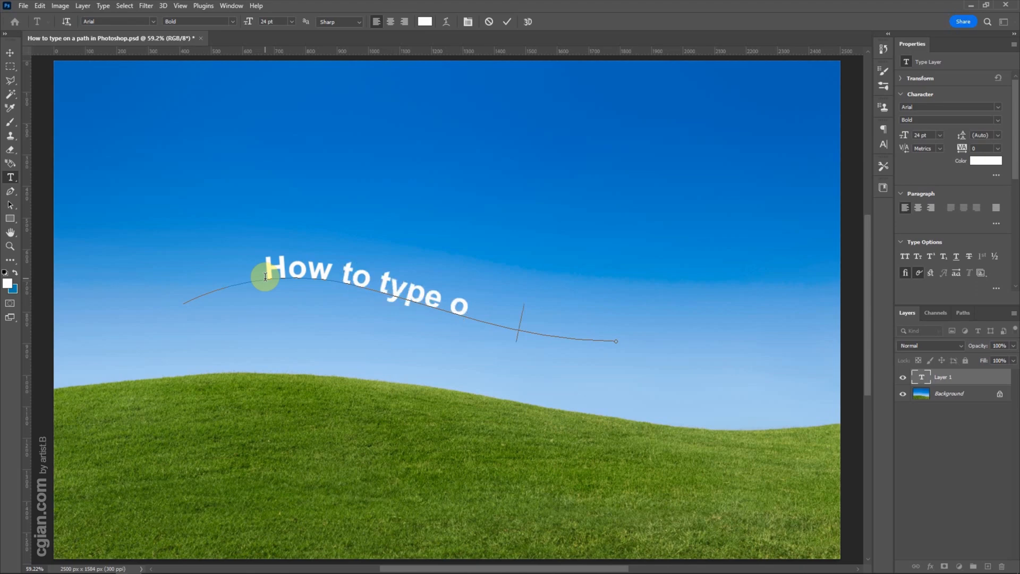
type("n a pa")
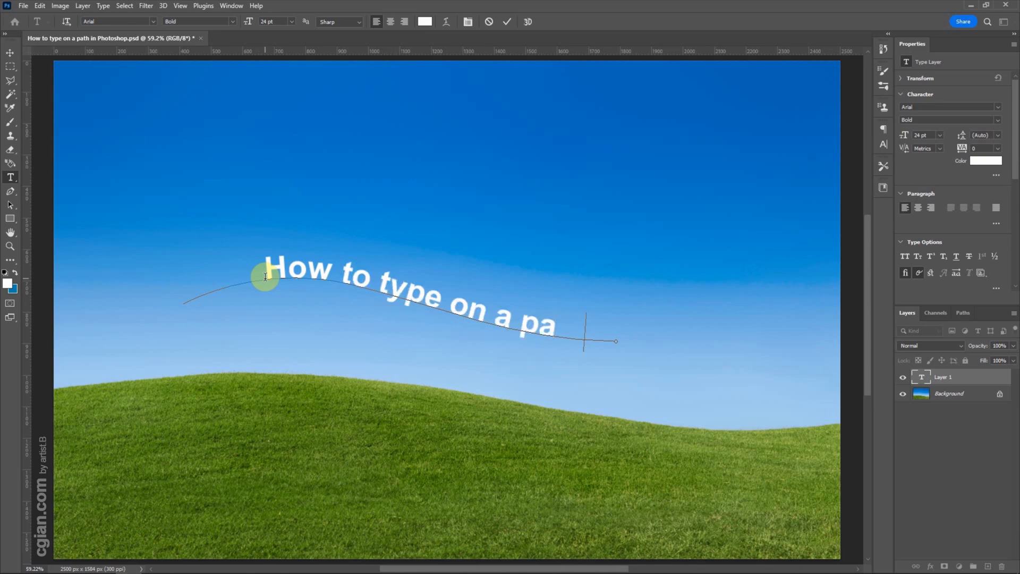
type("th")
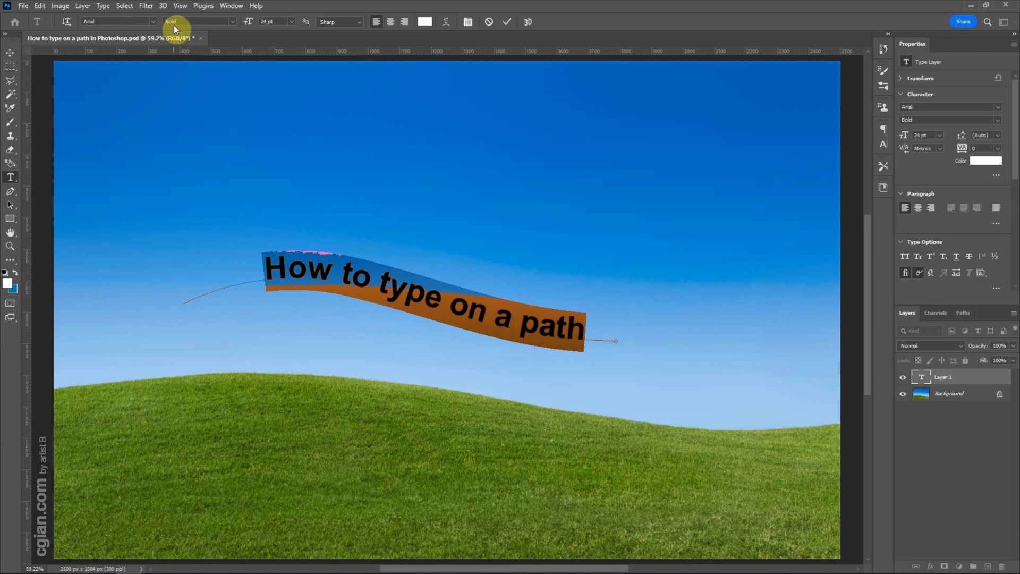
mouse_move(234, 19)
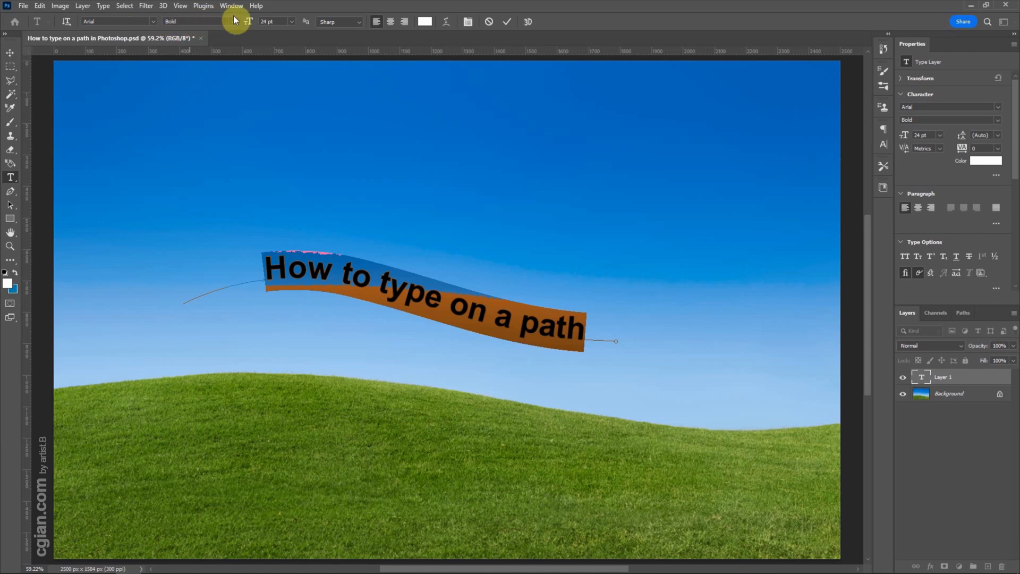
Step: Set the path text's font size to 48 pt
left_click(291, 21)
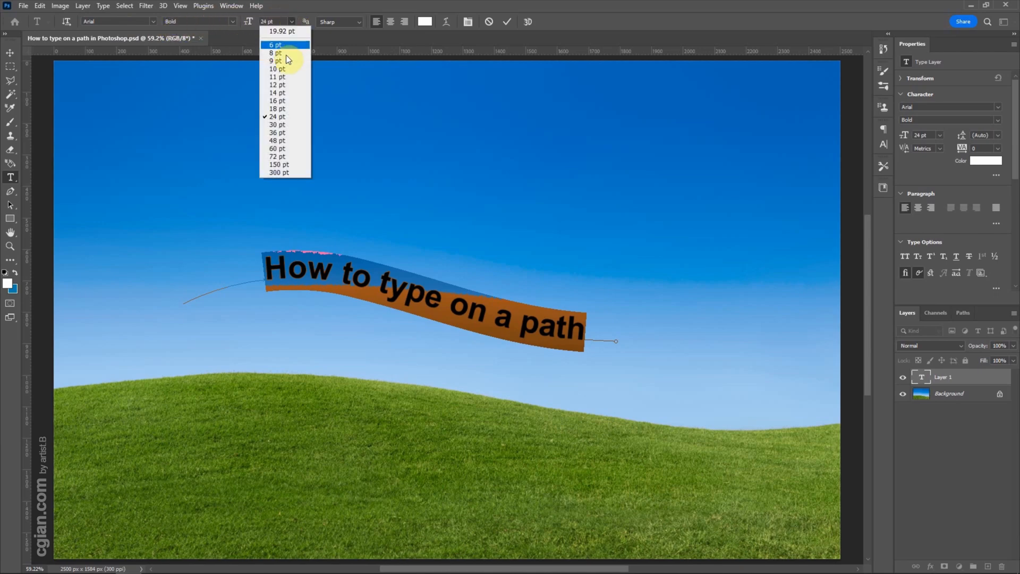
mouse_move(291, 141)
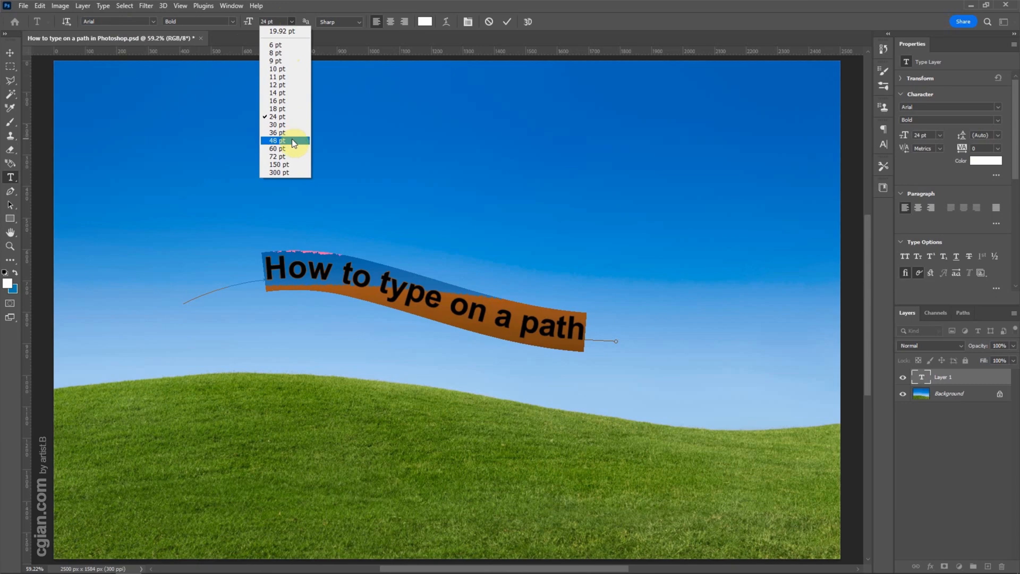
left_click(276, 140)
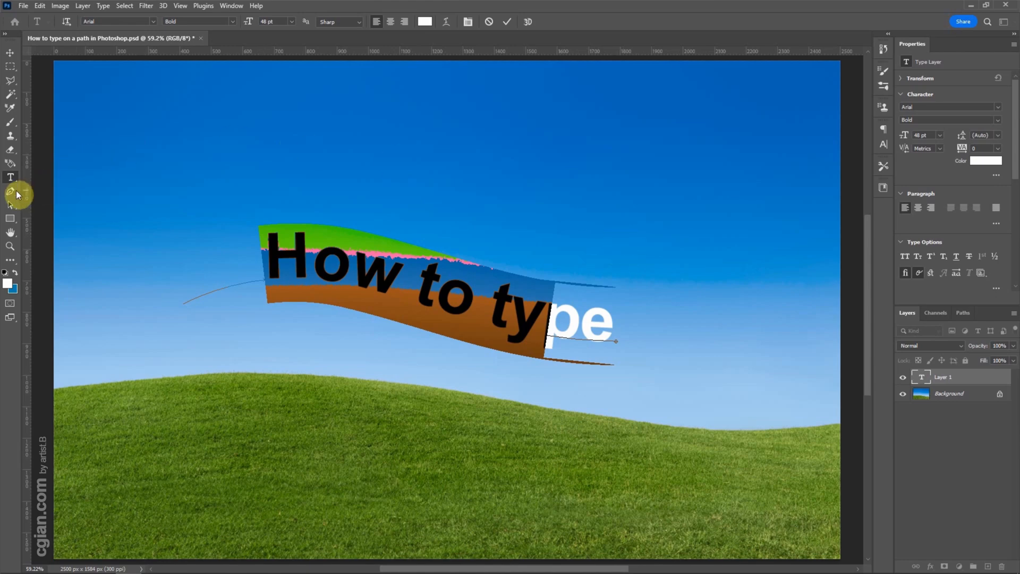
Step: Switch to the Convert Point Tool from the Pen tool flyout
left_click(10, 193)
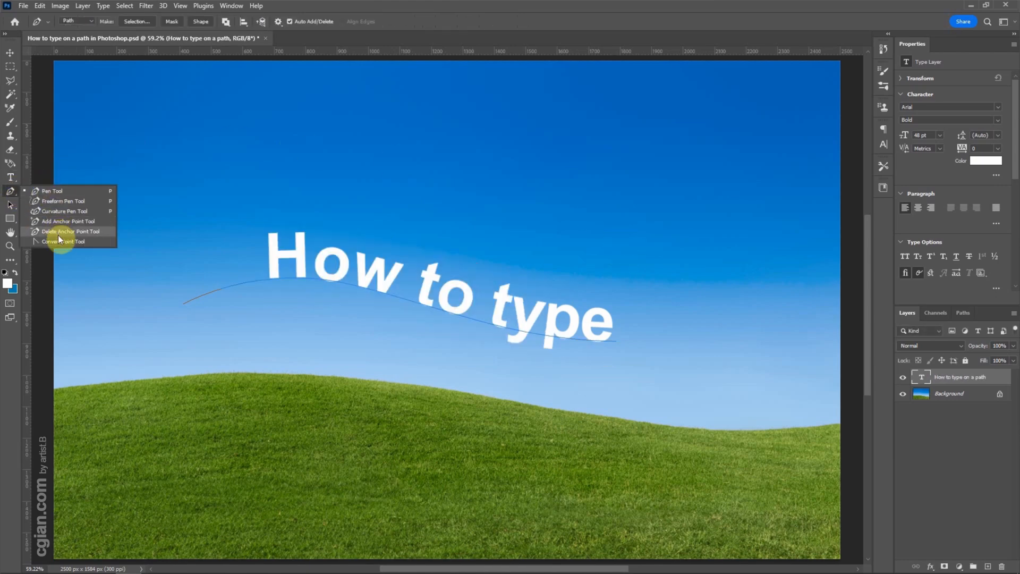
left_click(64, 241)
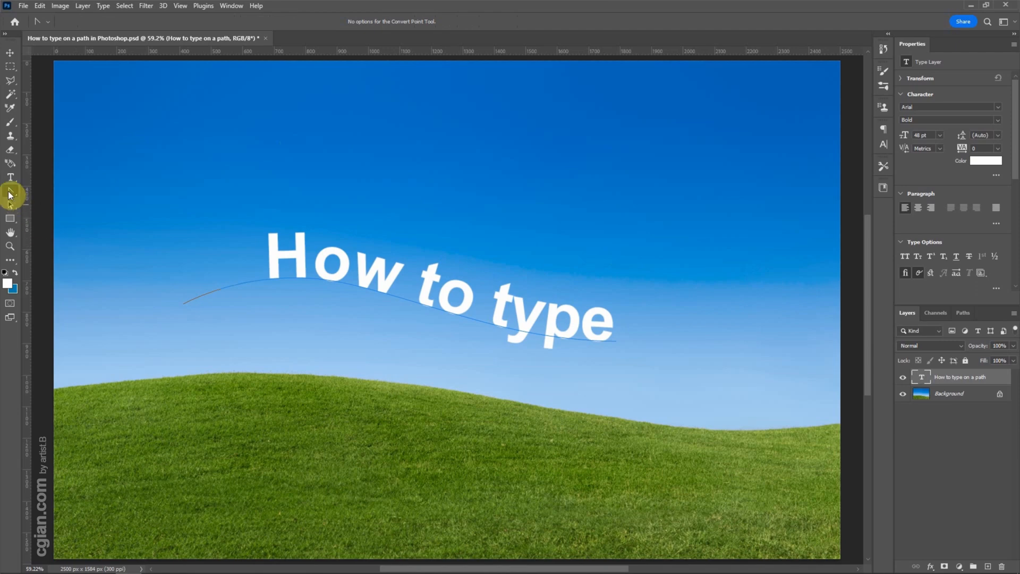
left_click(11, 190)
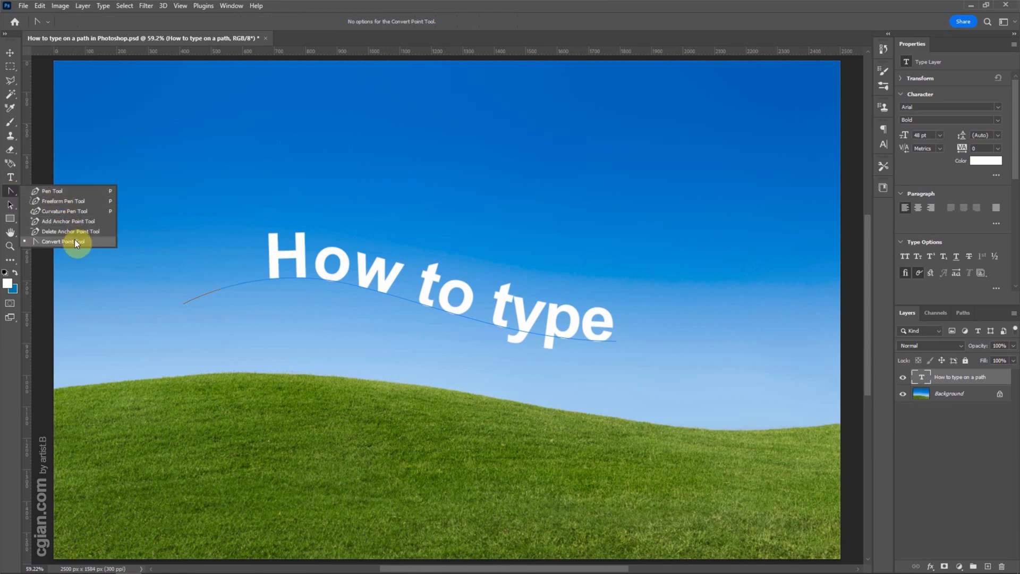
left_click(60, 241)
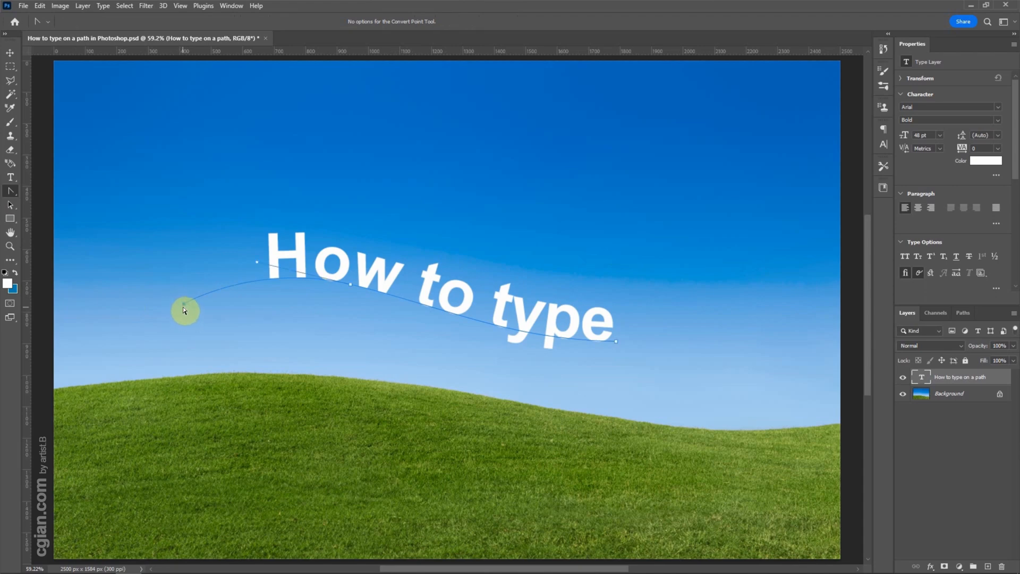
Step: Pull the path's left end lower and stretch its right end out toward the hill
left_click_drag(185, 310, 92, 345)
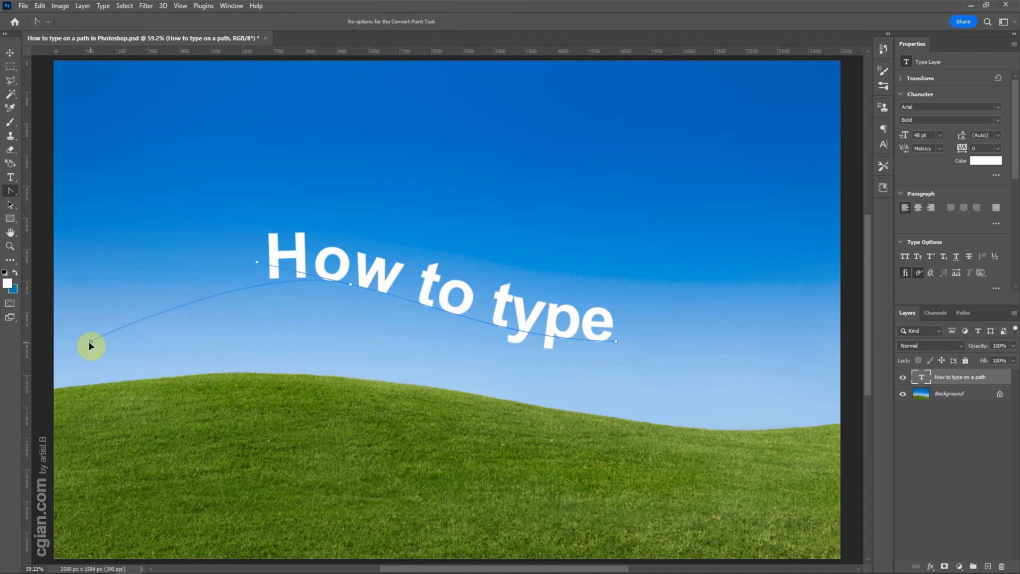
left_click_drag(91, 344, 616, 343)
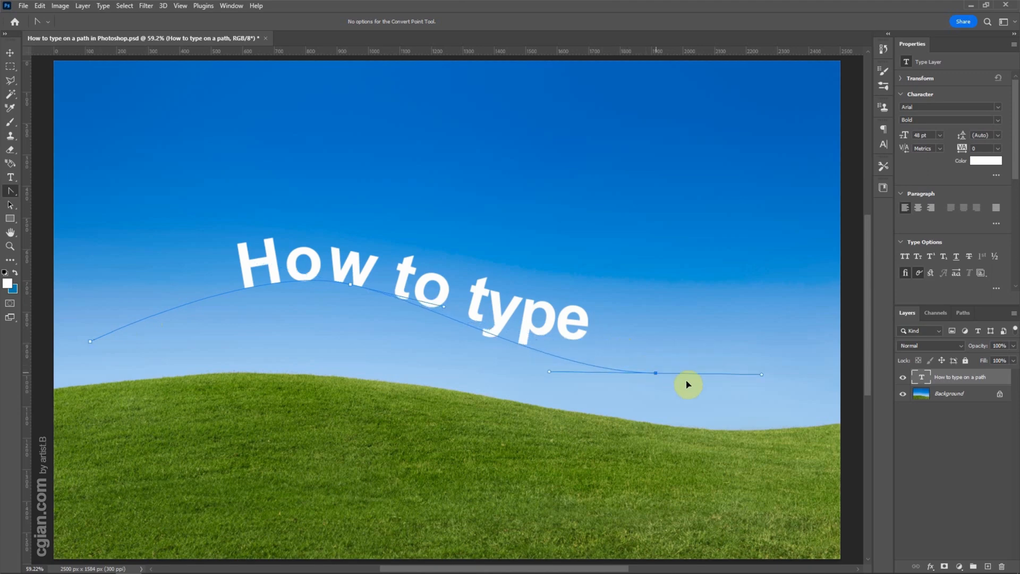
left_click_drag(656, 373, 781, 389)
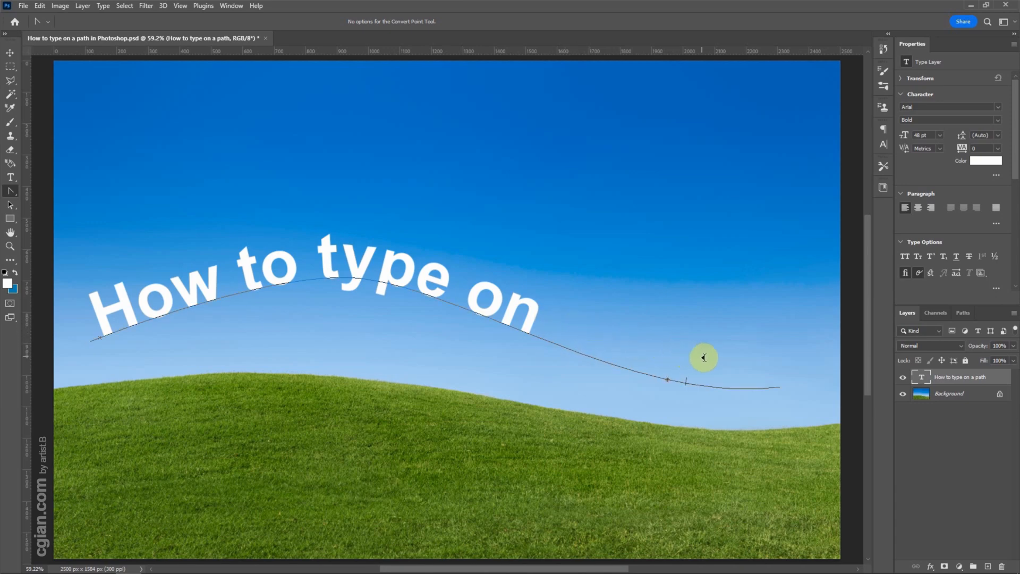
Step: Finish the phrase by adding 'a path' so the whole text fits the curve
type("a path")
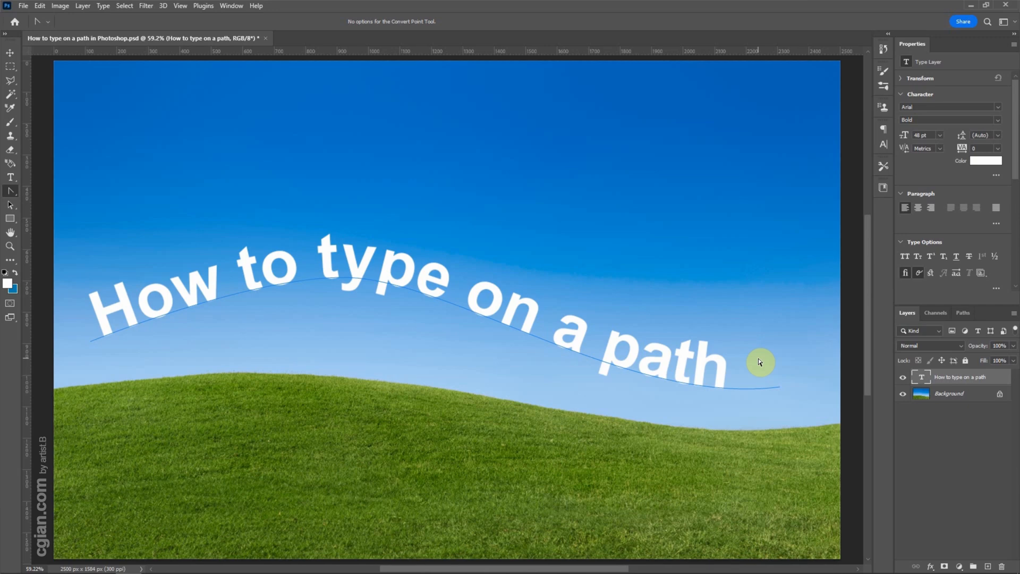